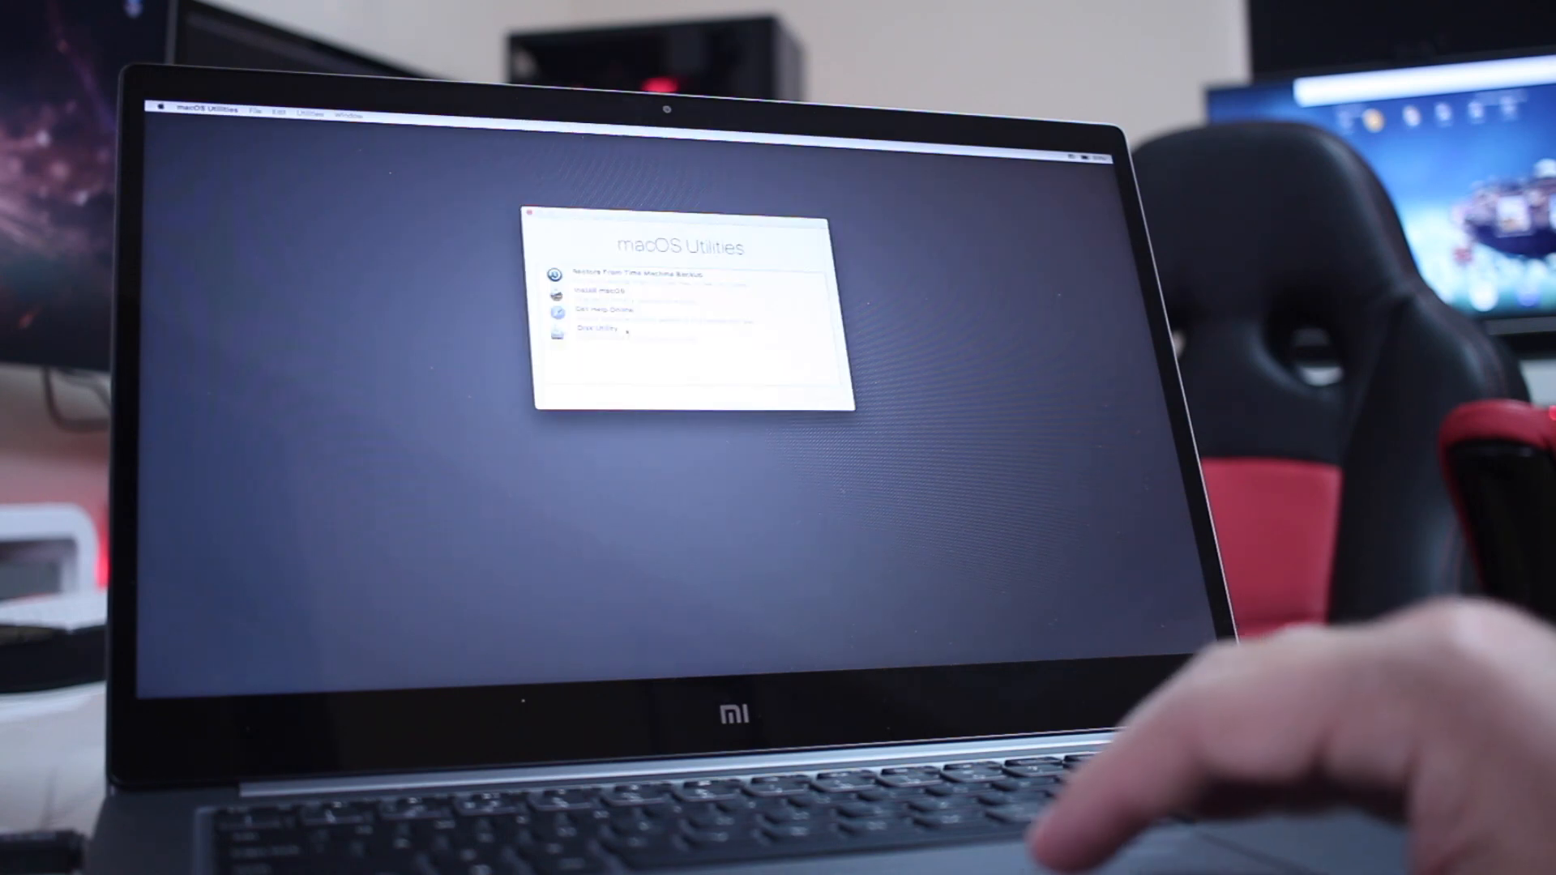
Start Install macOS from macOS Utilities and accept the software license agreement.
click(695, 329)
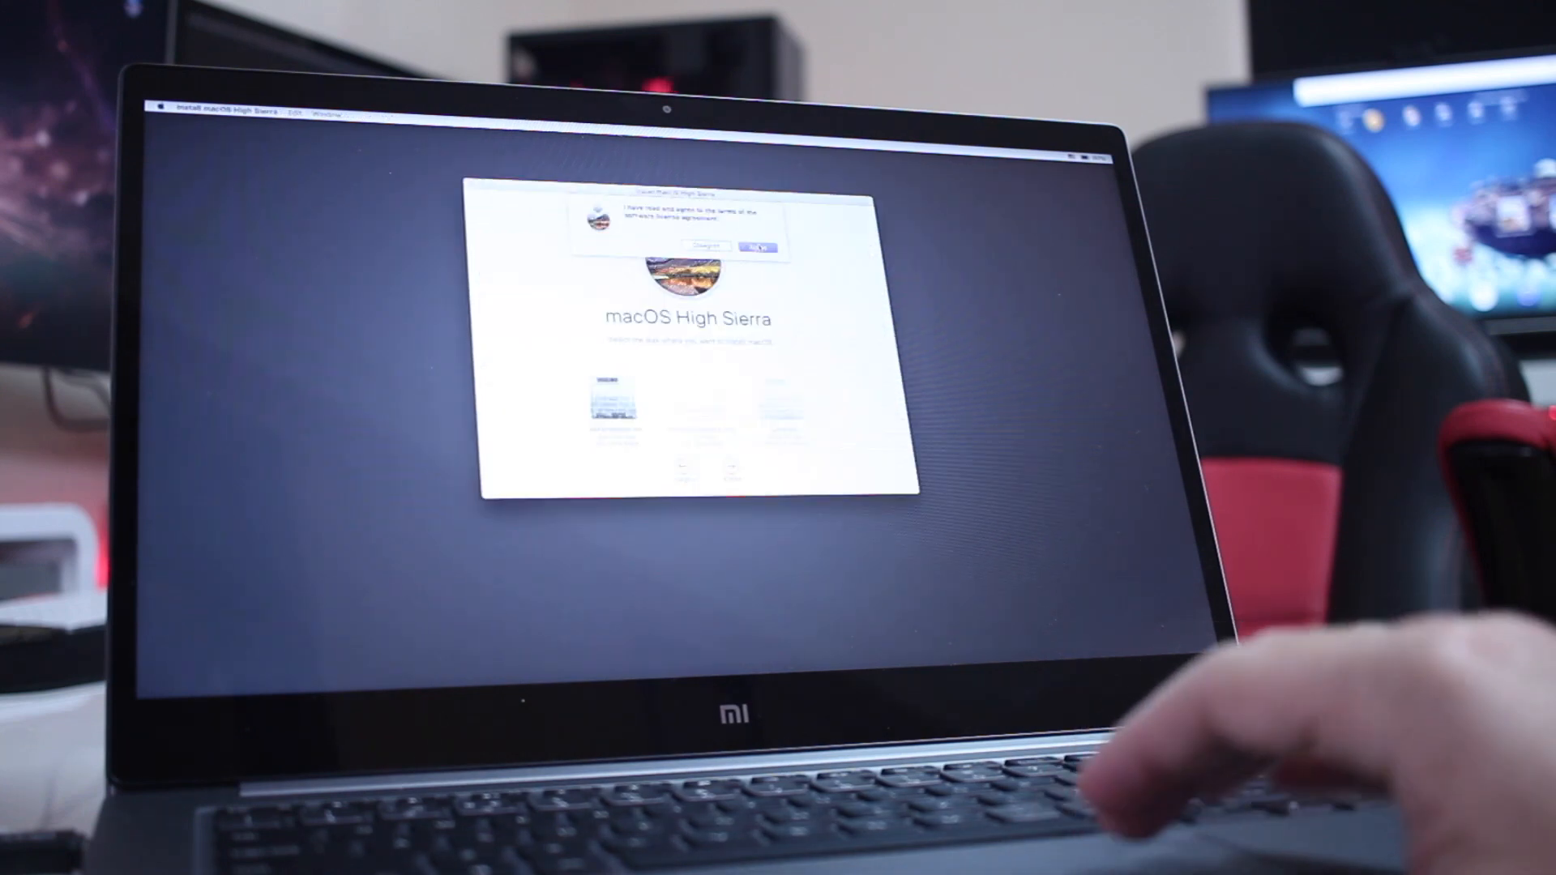
click(755, 247)
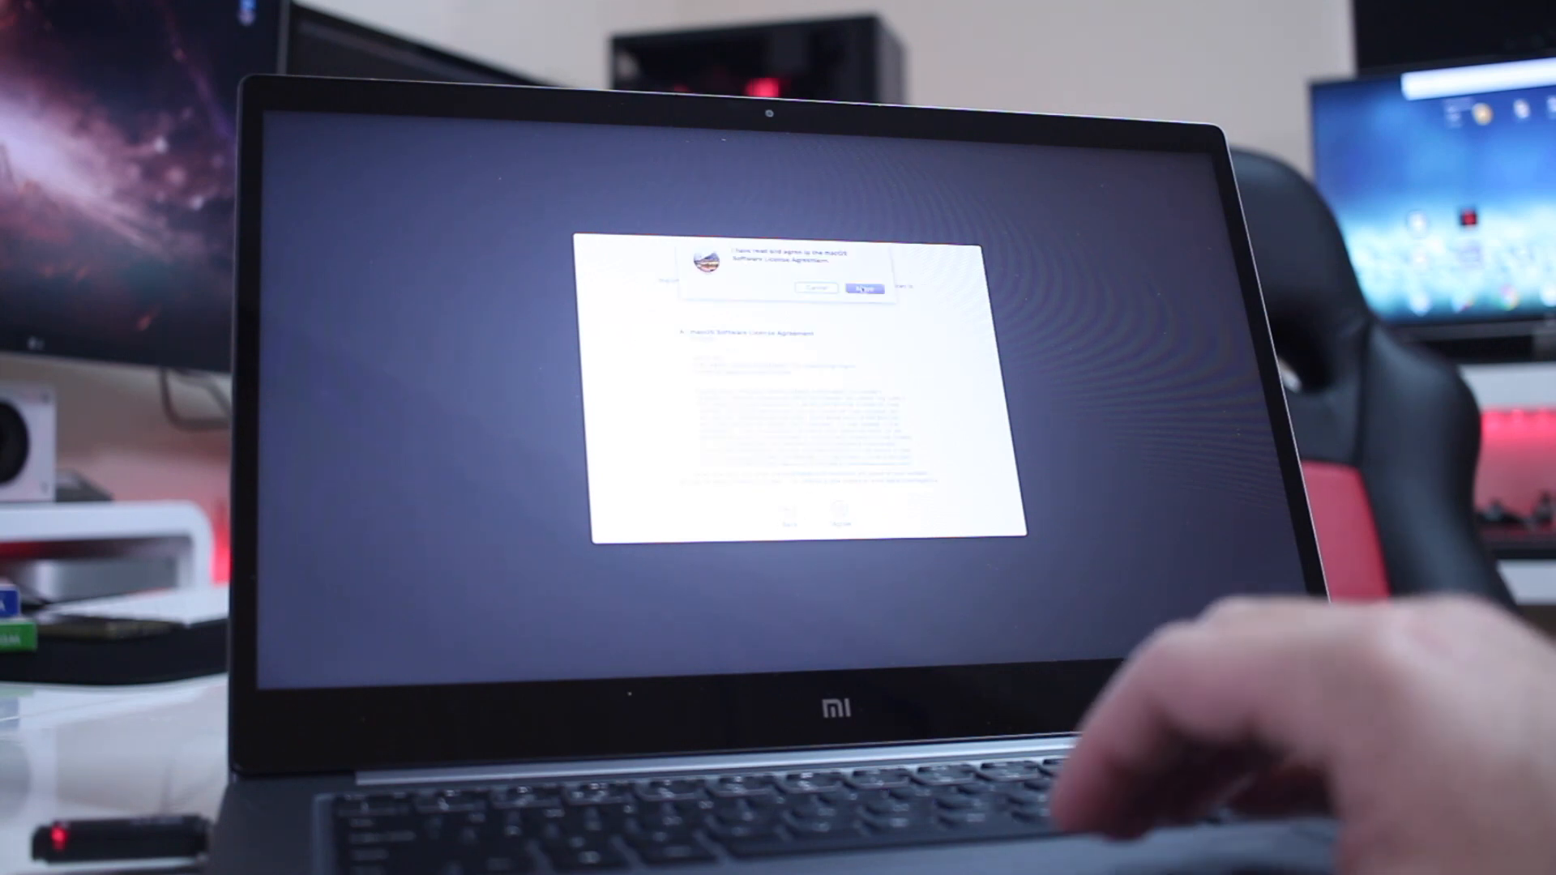
click(866, 289)
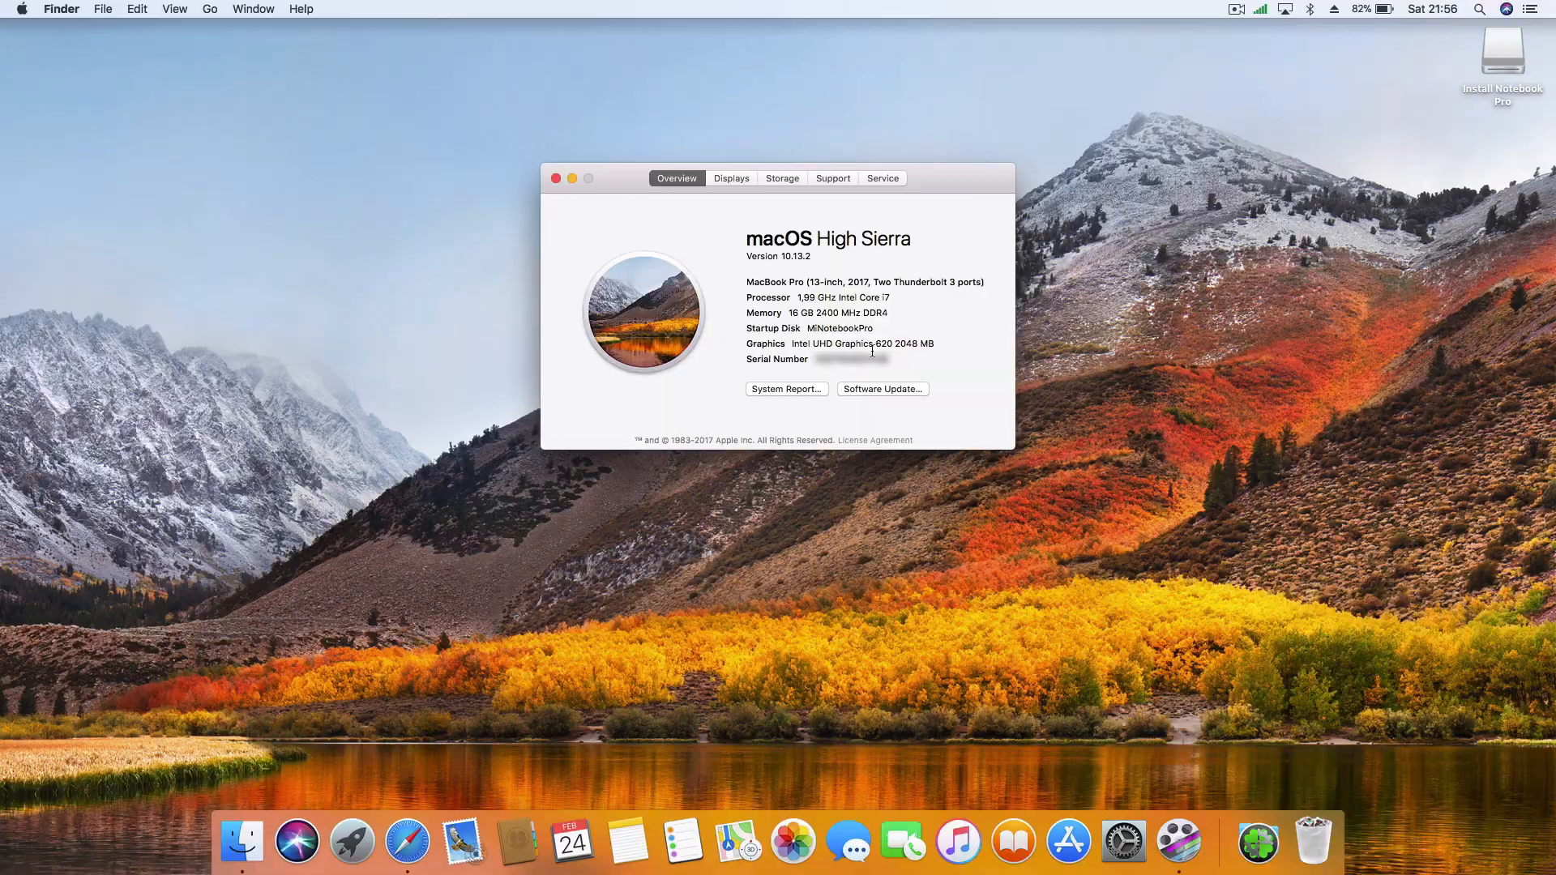
Close the About This Mac system overview window.
click(1263, 10)
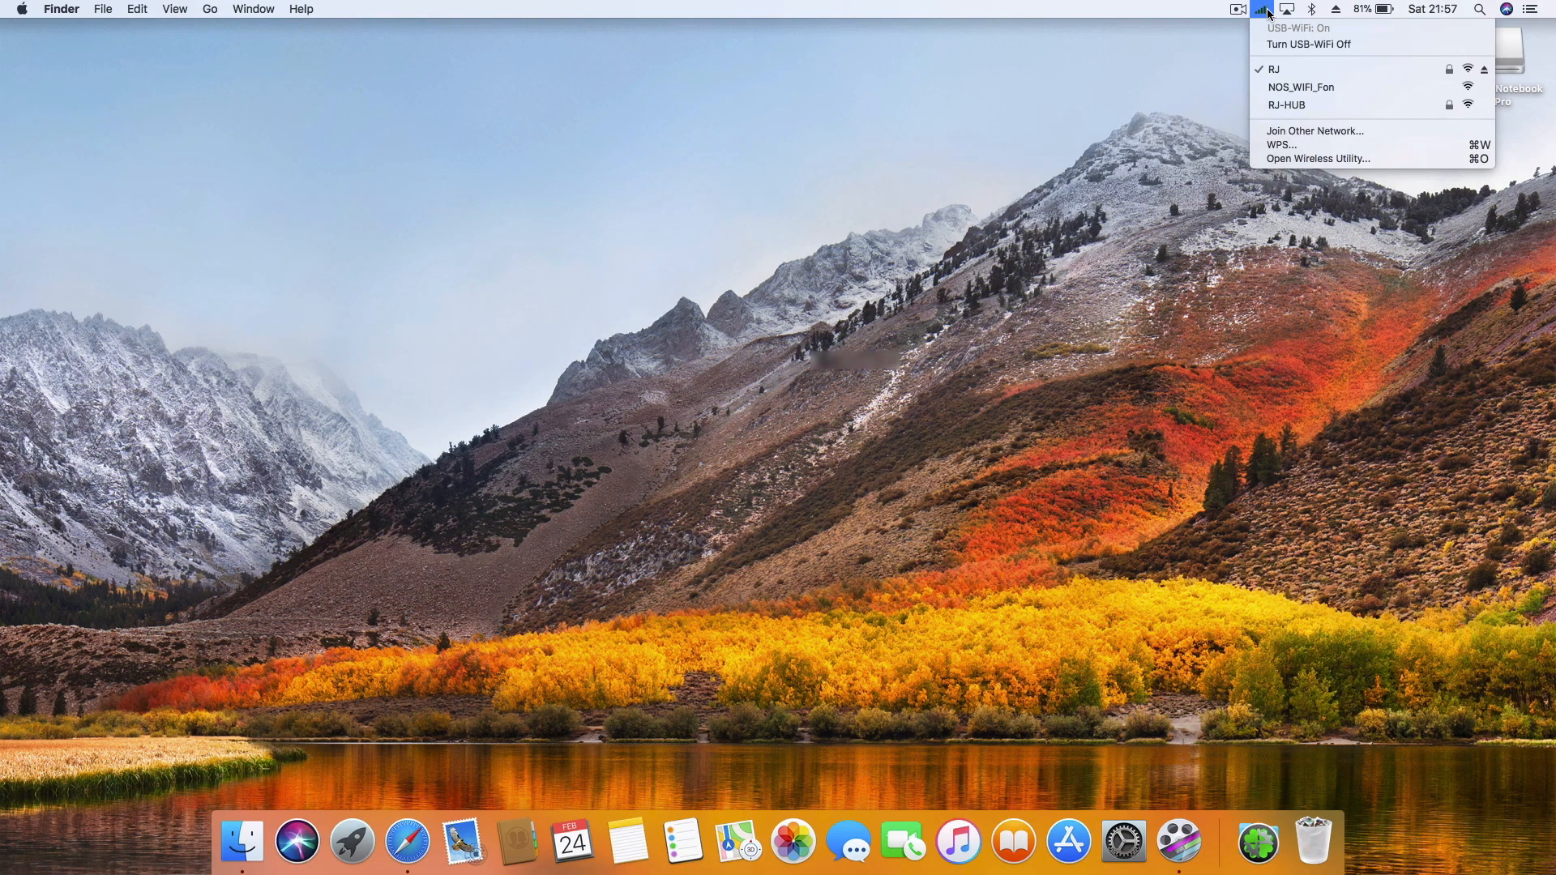
mouse_move(1324, 68)
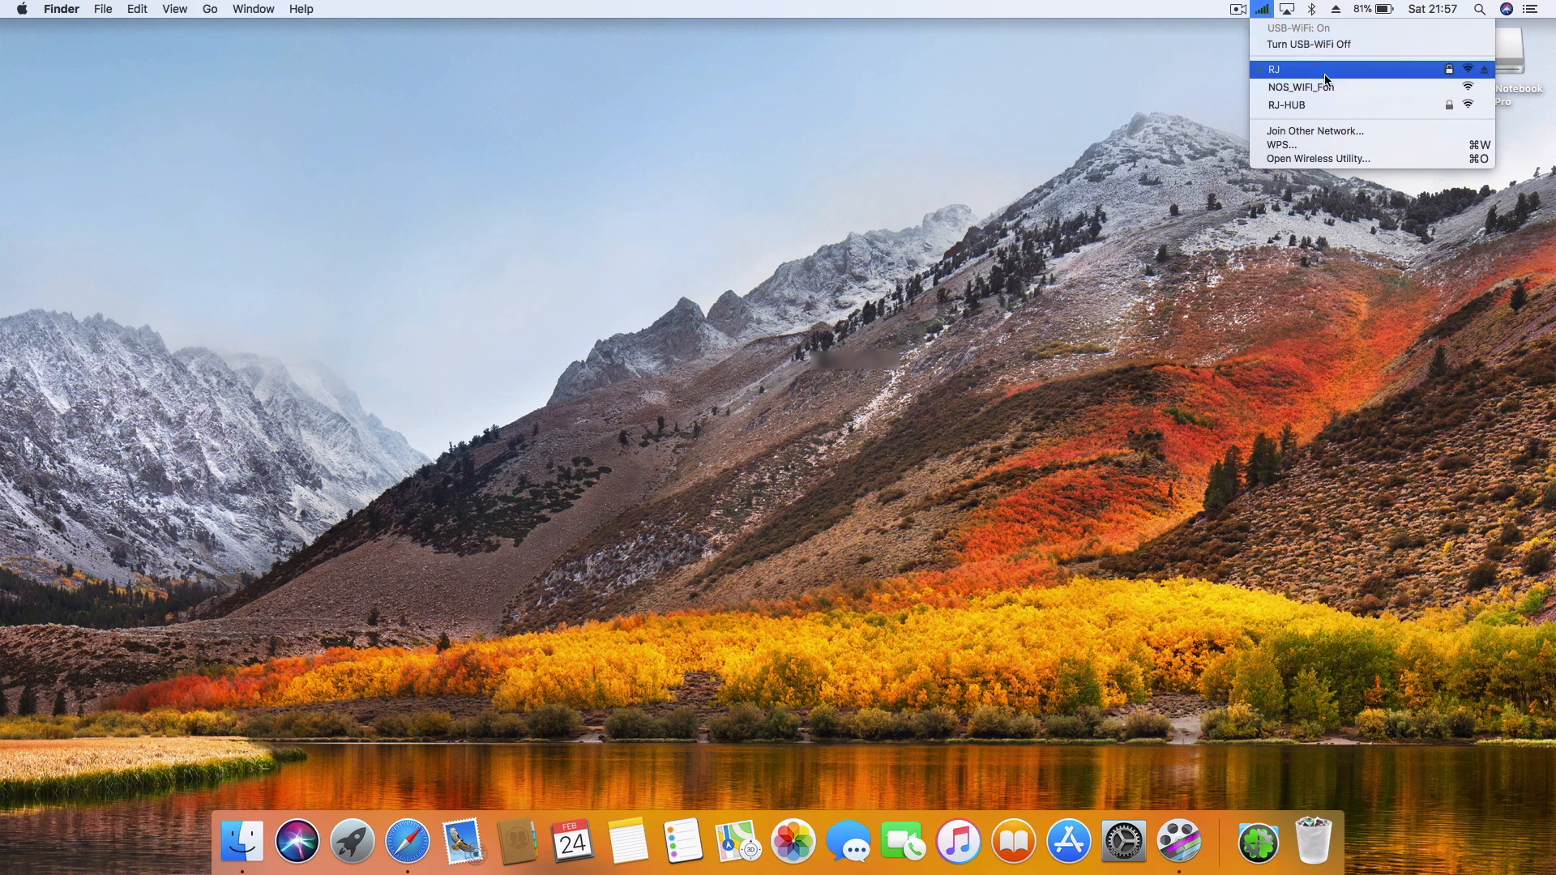
mouse_move(1290, 76)
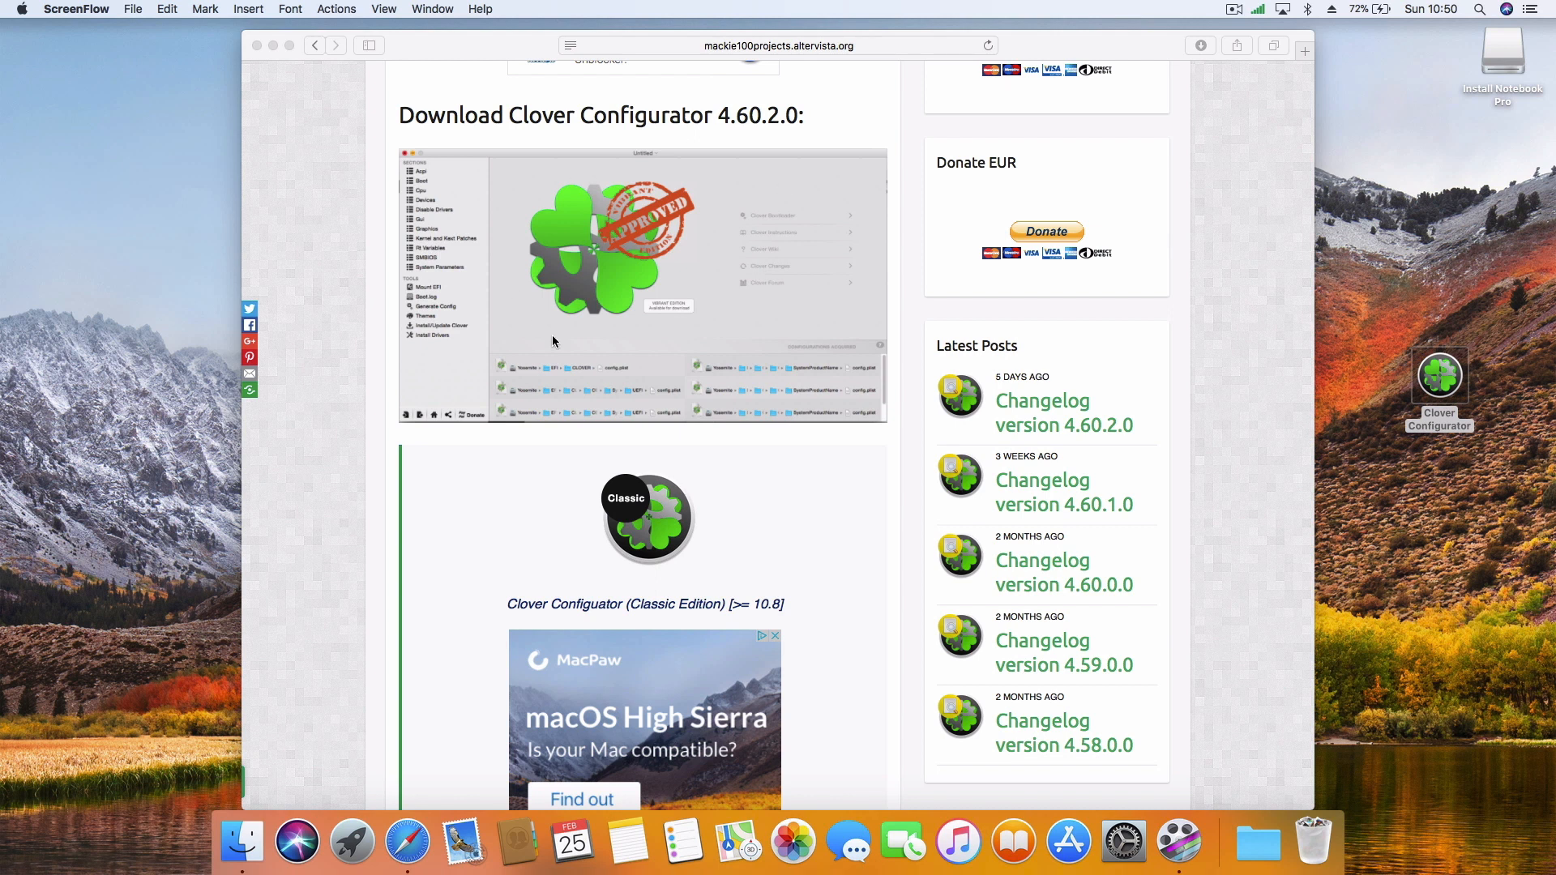
mouse_move(612, 434)
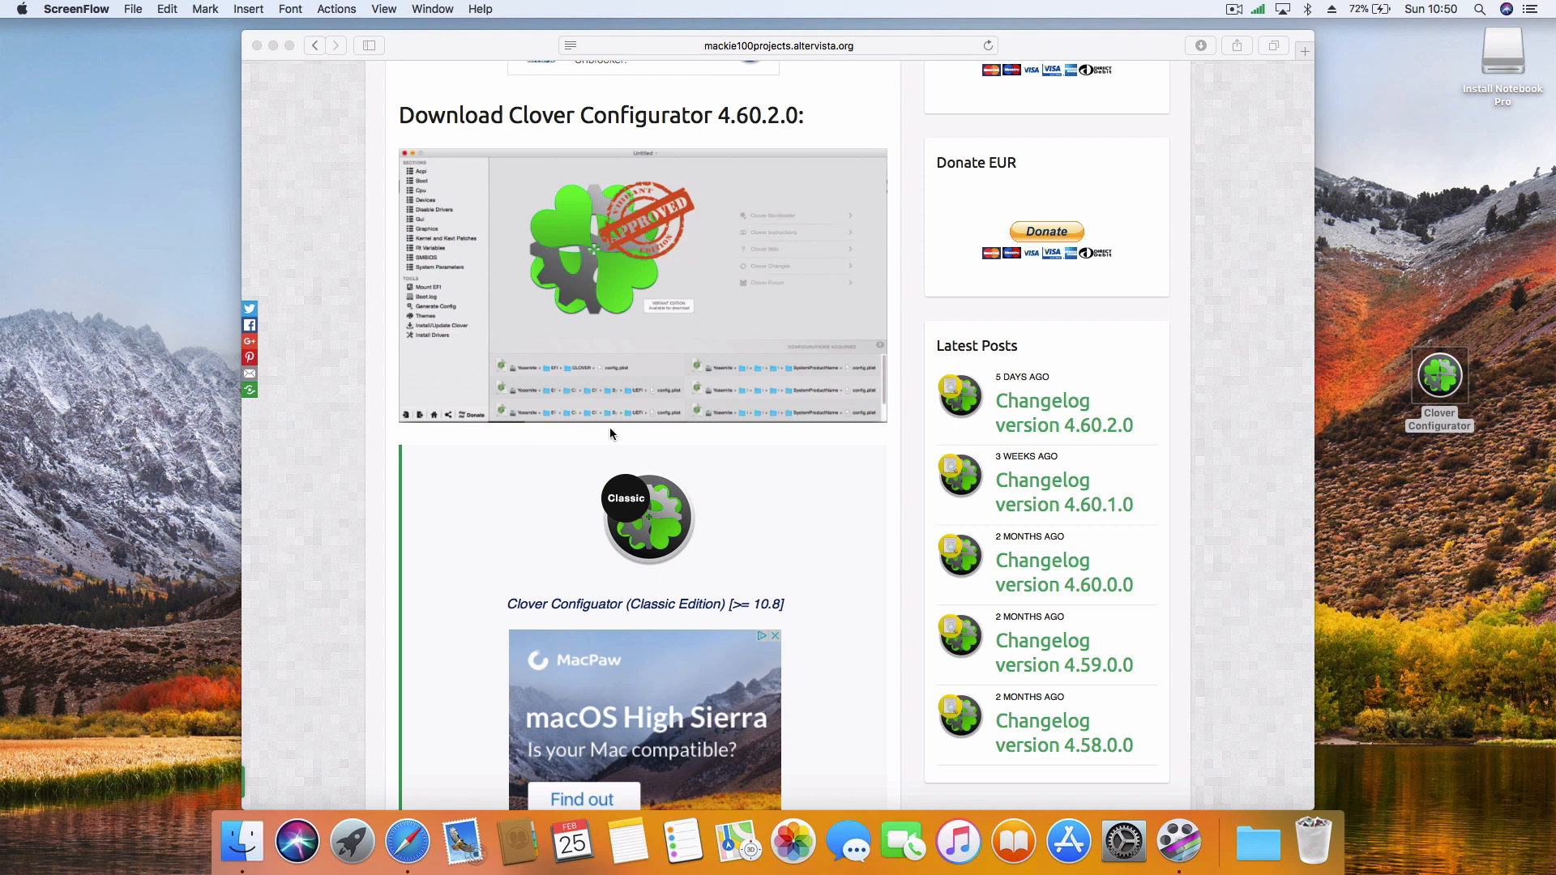
mouse_move(1271, 370)
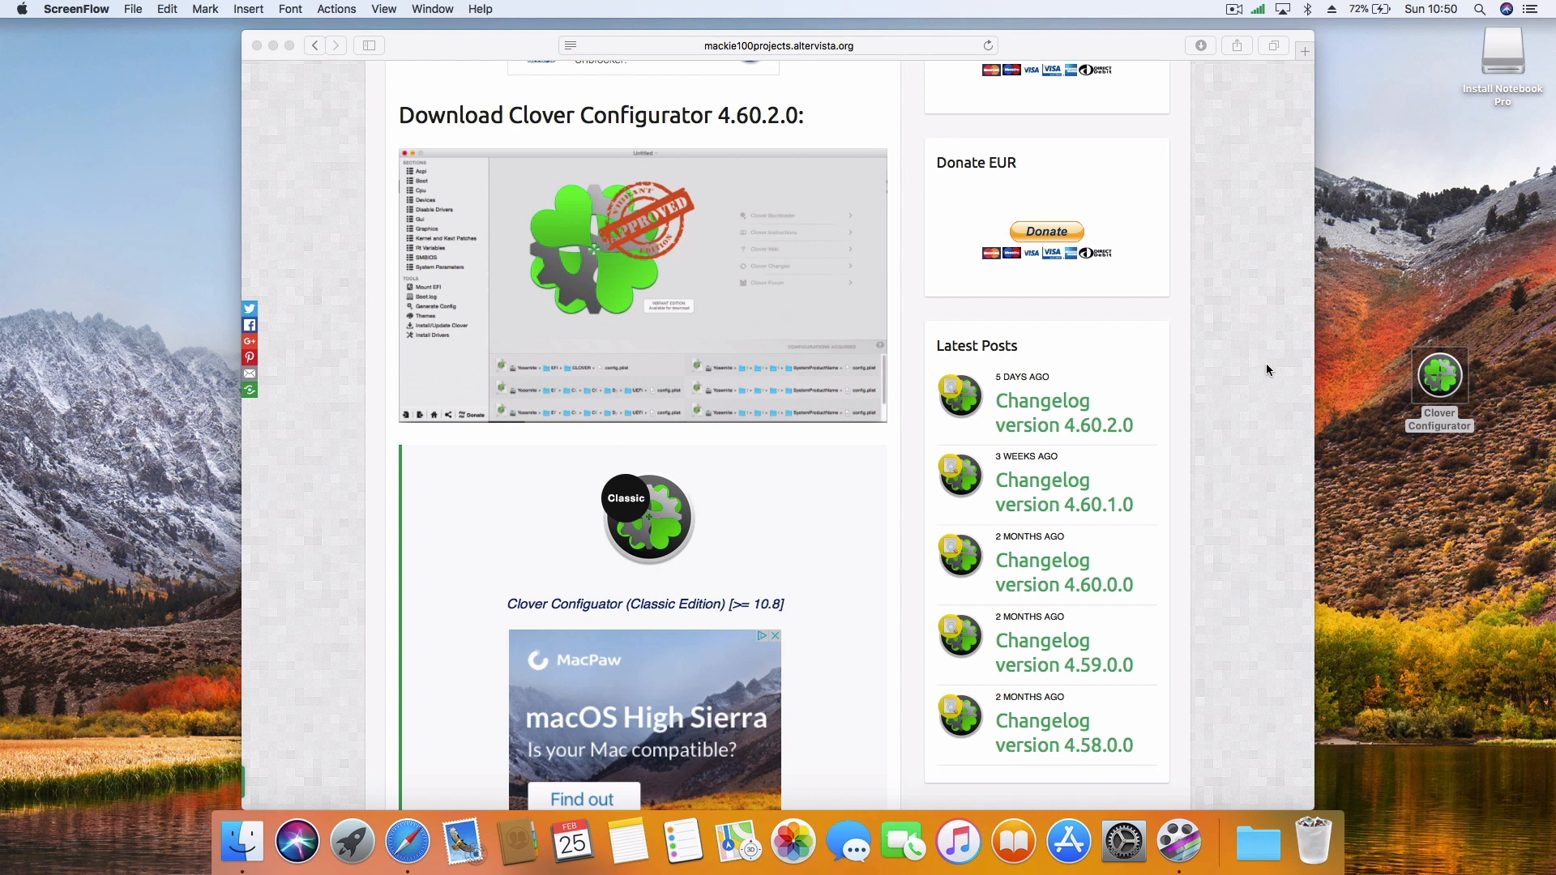
Launch the downloaded Clover Configurator from the desktop.
double_click(1433, 374)
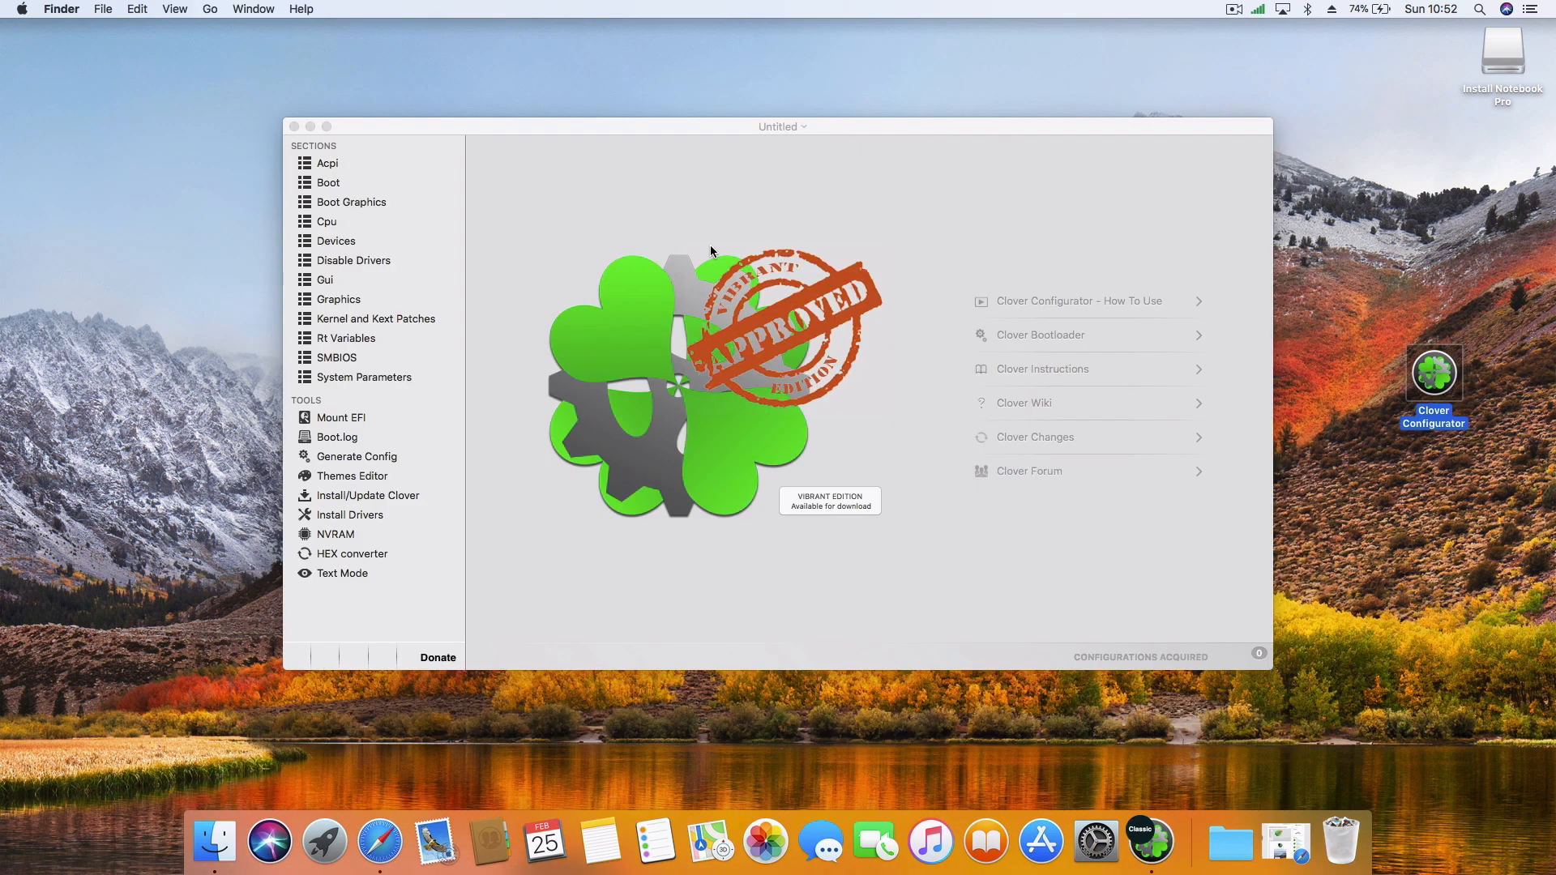
mouse_move(389, 396)
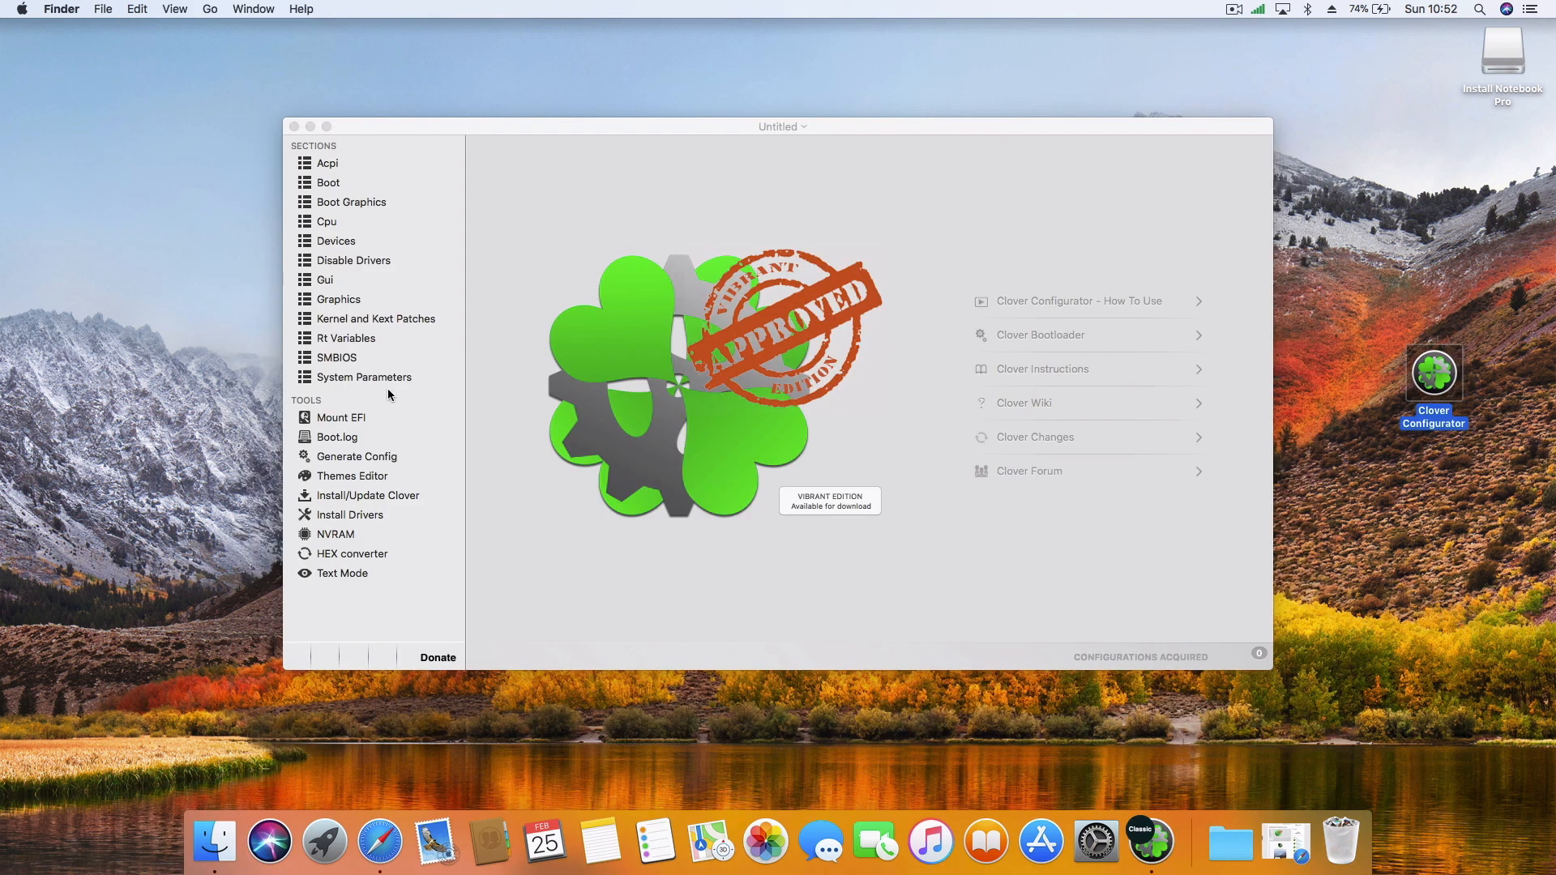
Mount the disk1s1 EFI partition, show its EFI folder in Finder, and return to Clover Configurator.
click(341, 417)
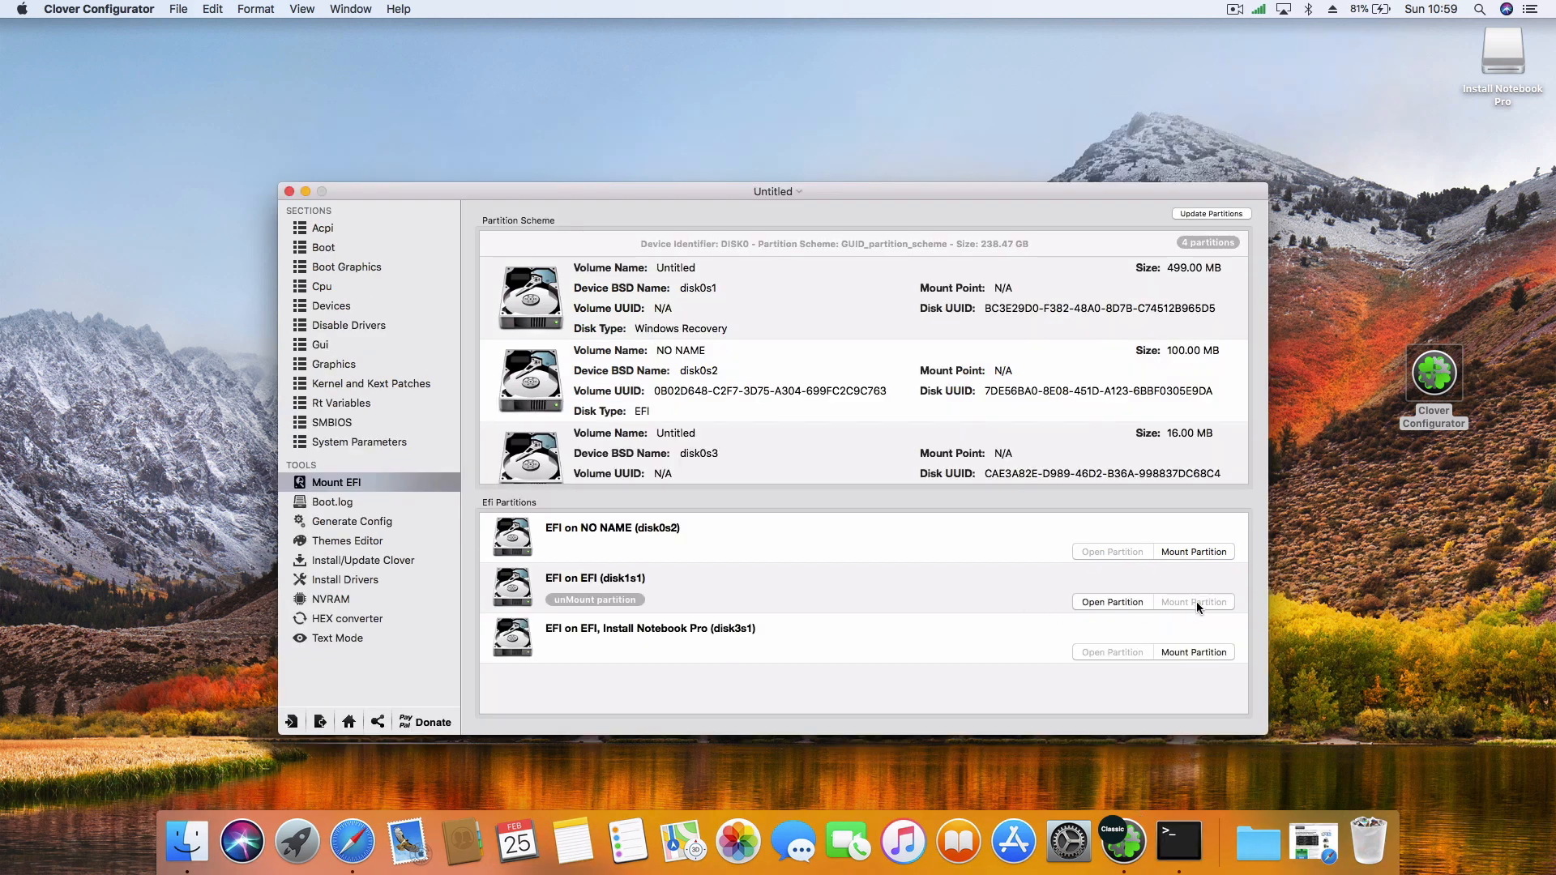
click(1112, 601)
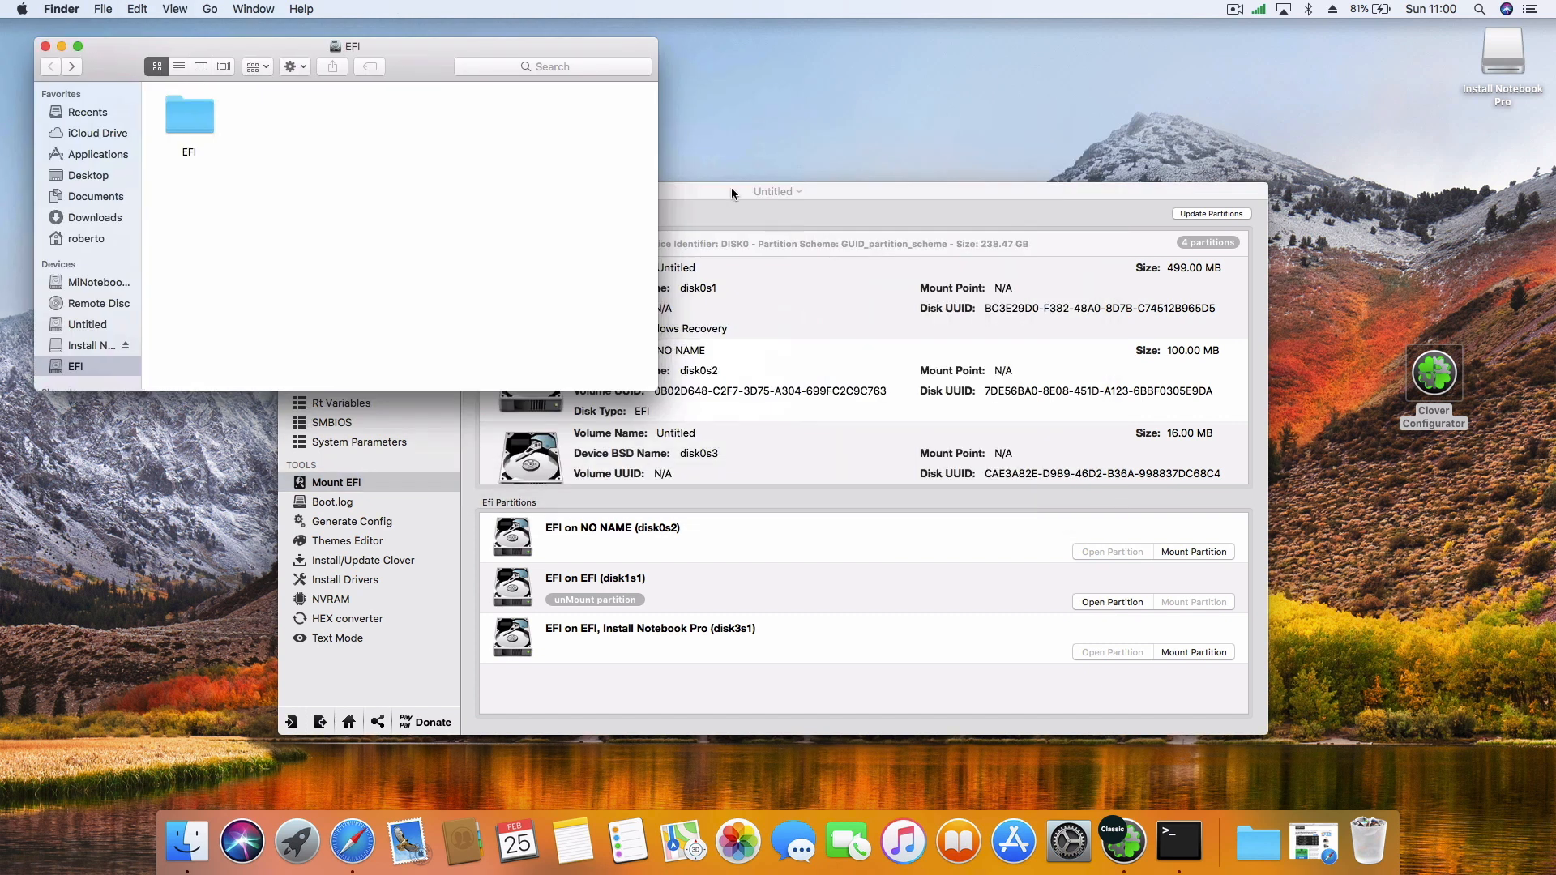
click(775, 191)
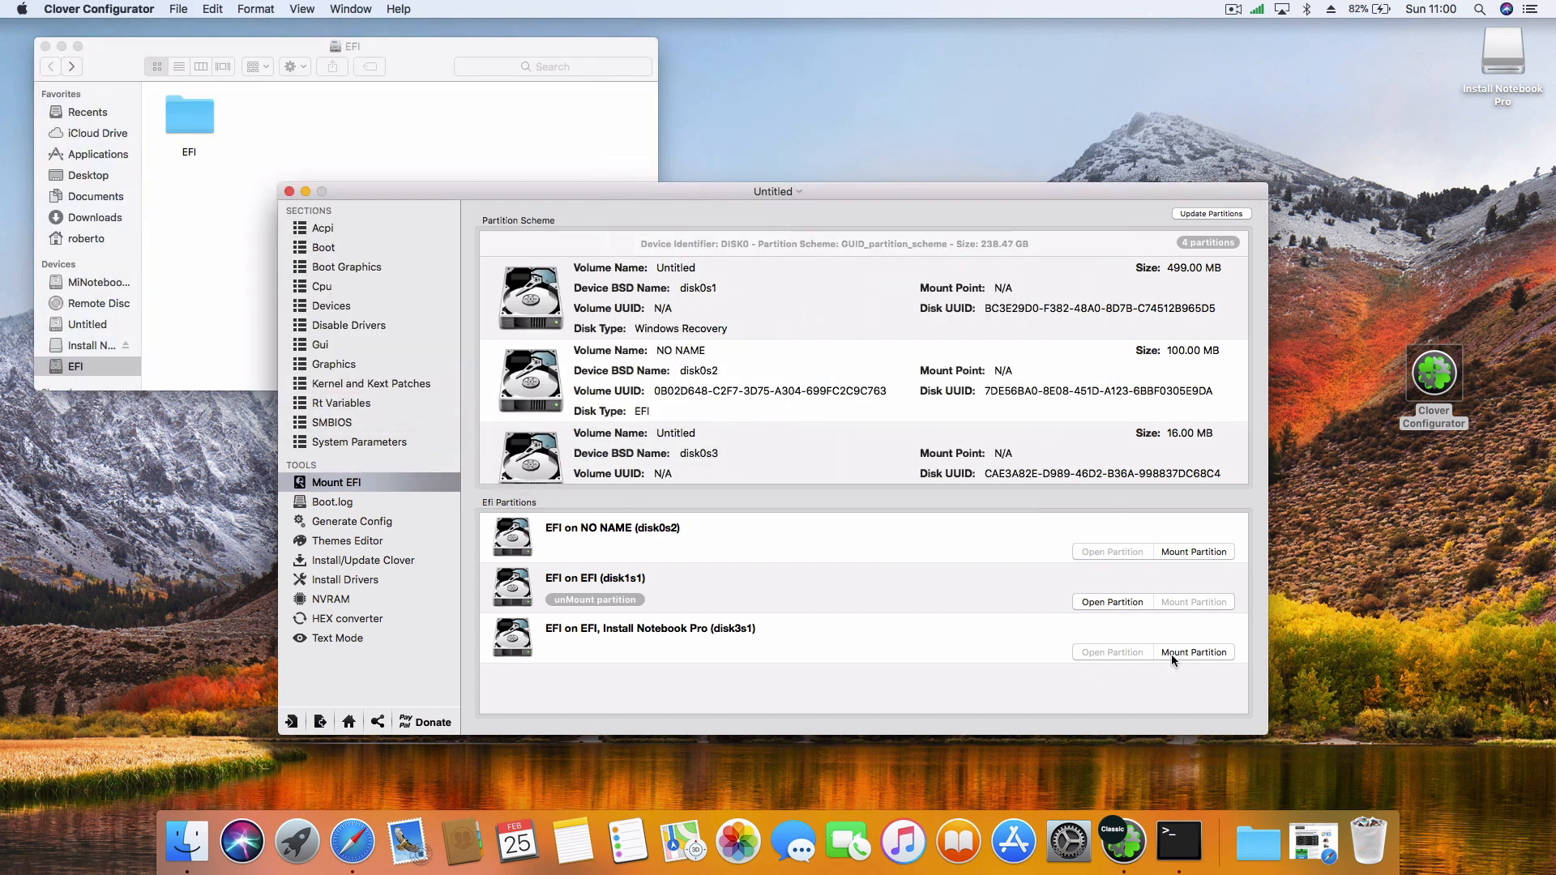
Mount the Install Notebook Pro EFI partition and select the installer drive after copying its EFI folder.
click(1195, 652)
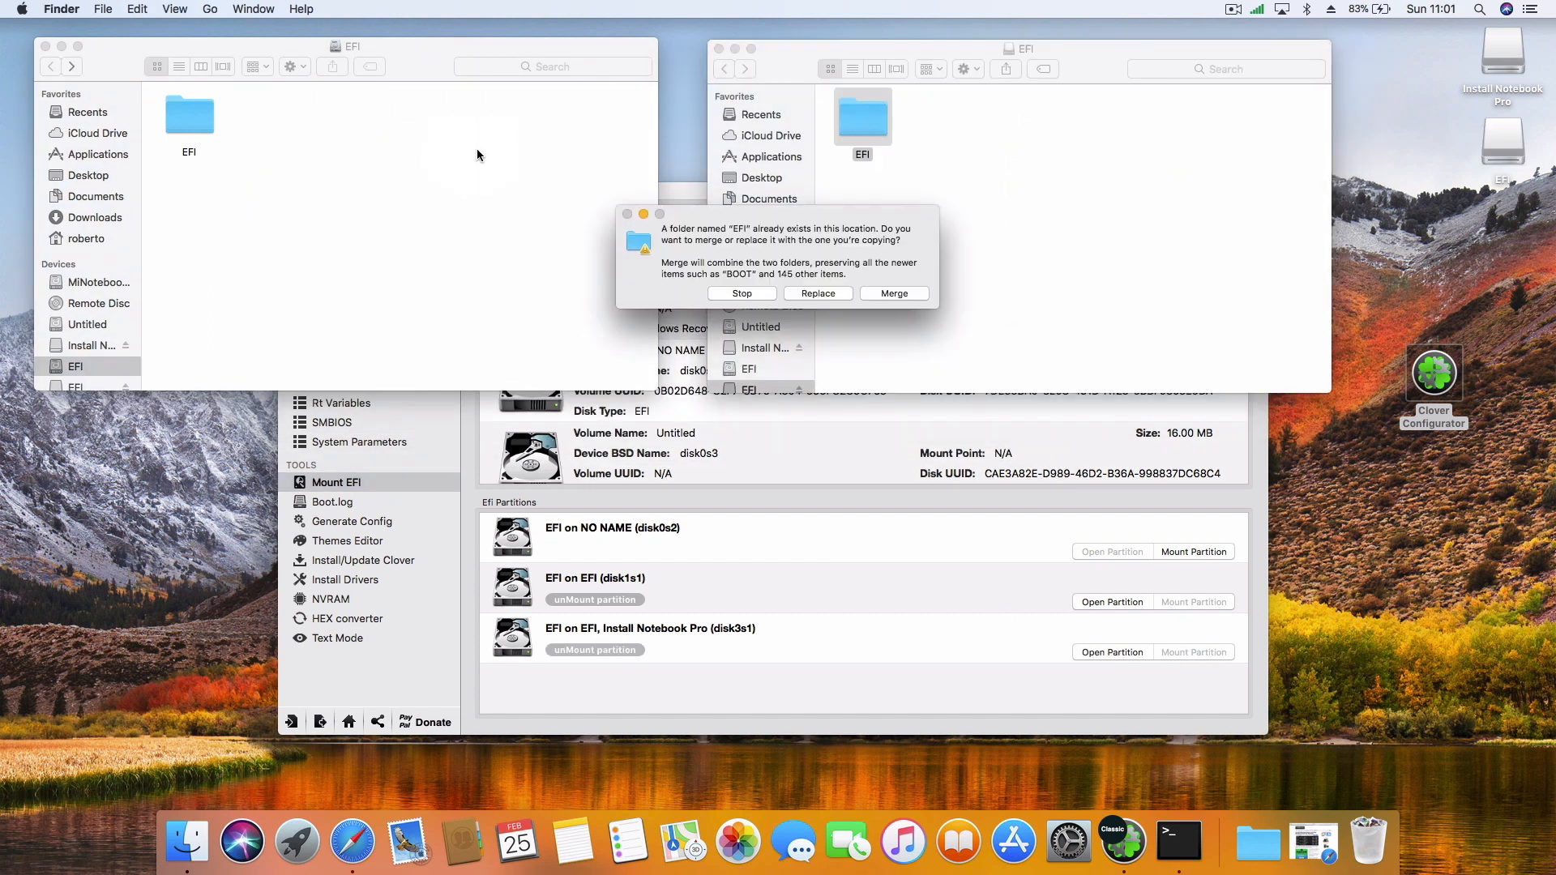
mouse_move(792, 178)
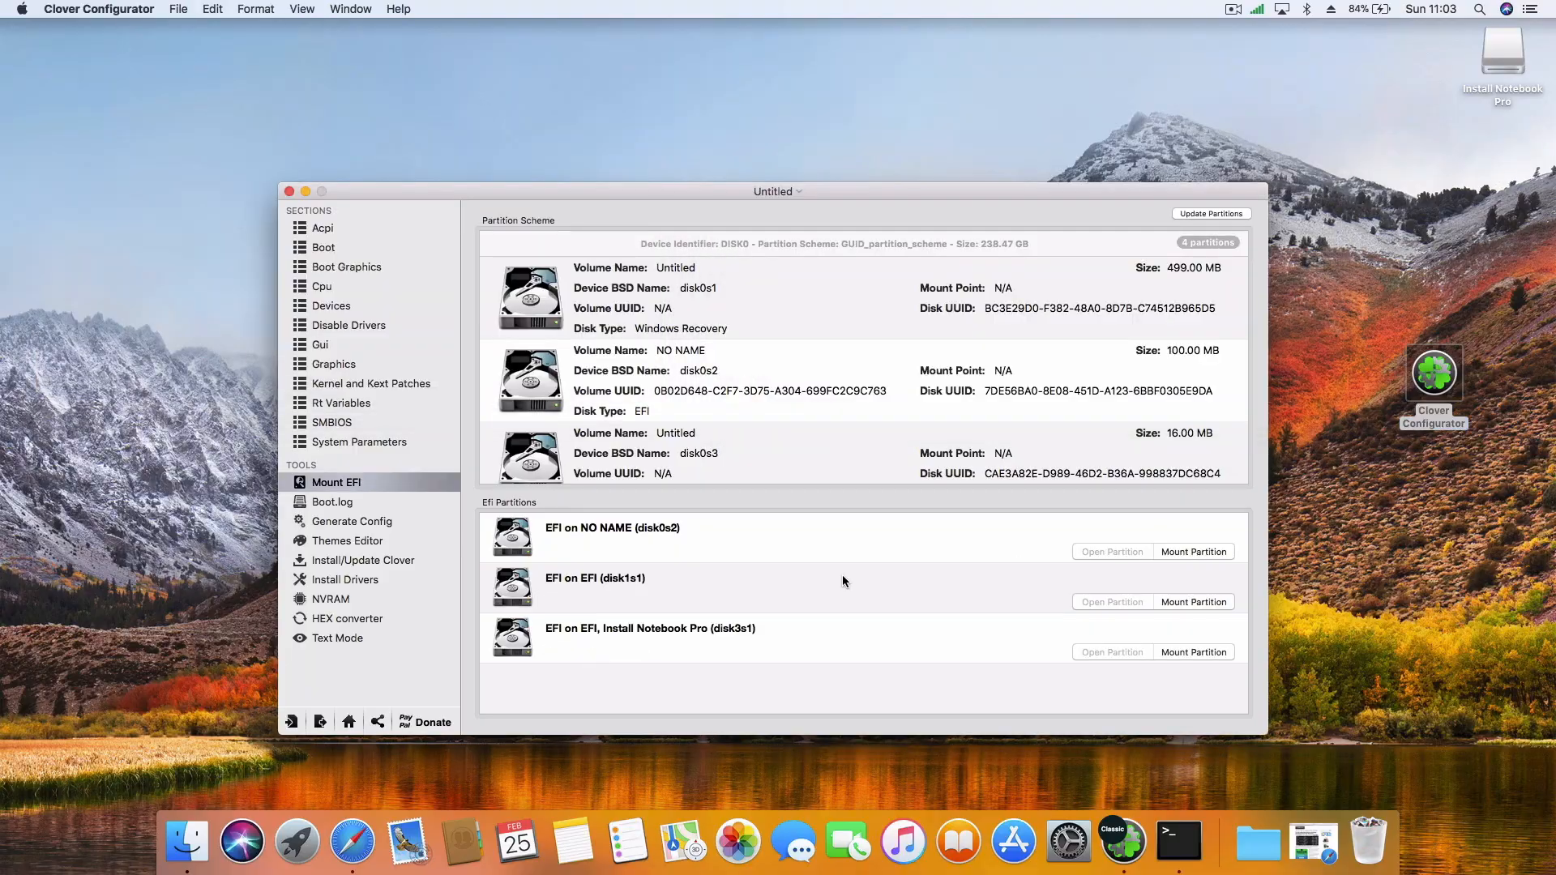
click(289, 192)
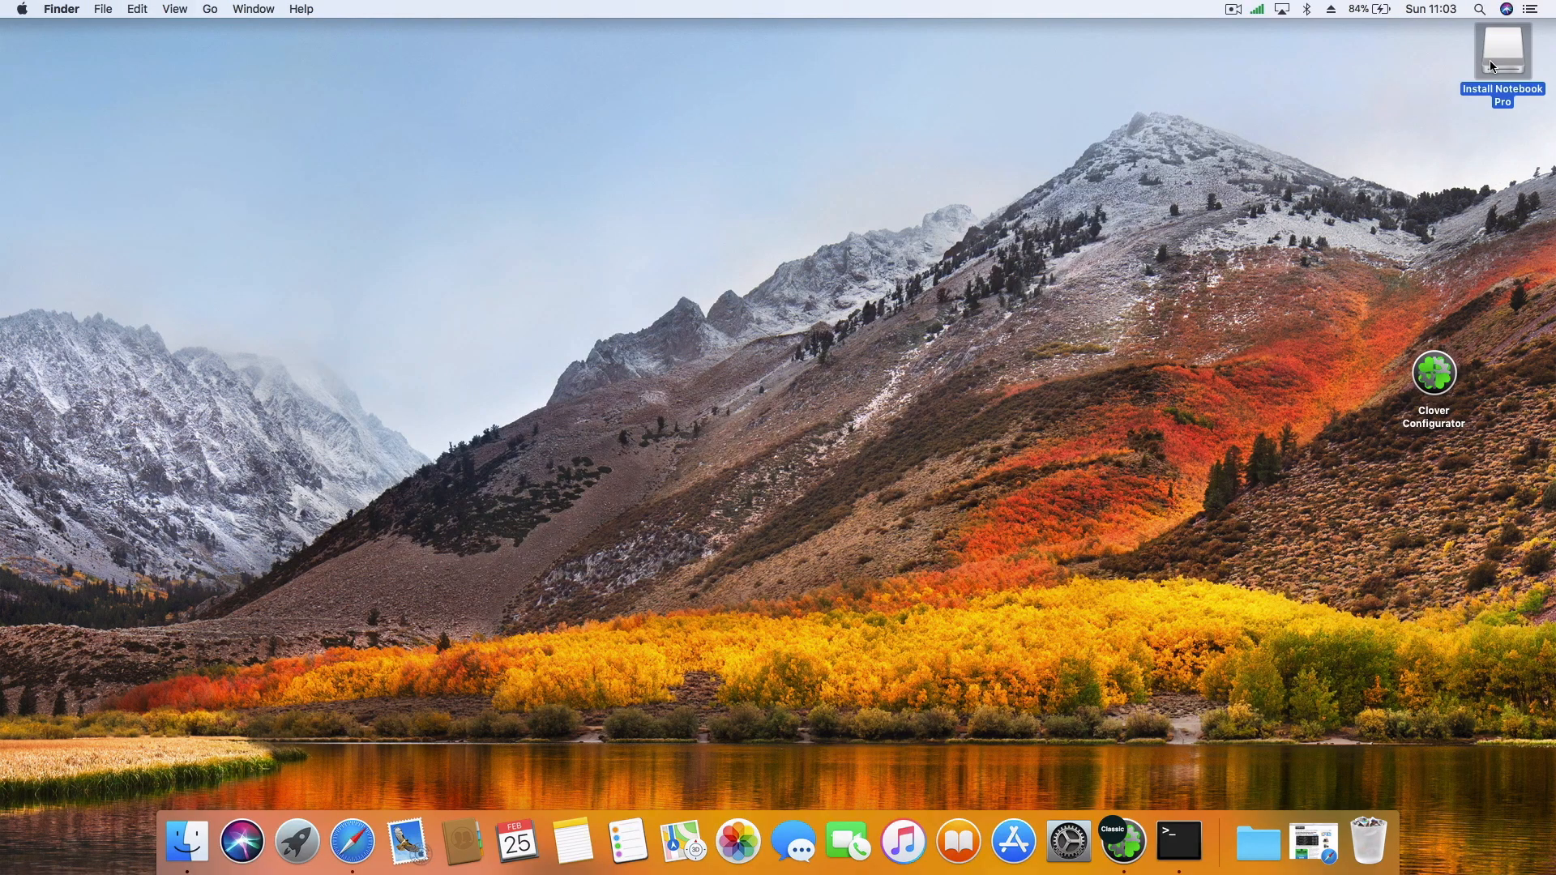
mouse_move(1368, 94)
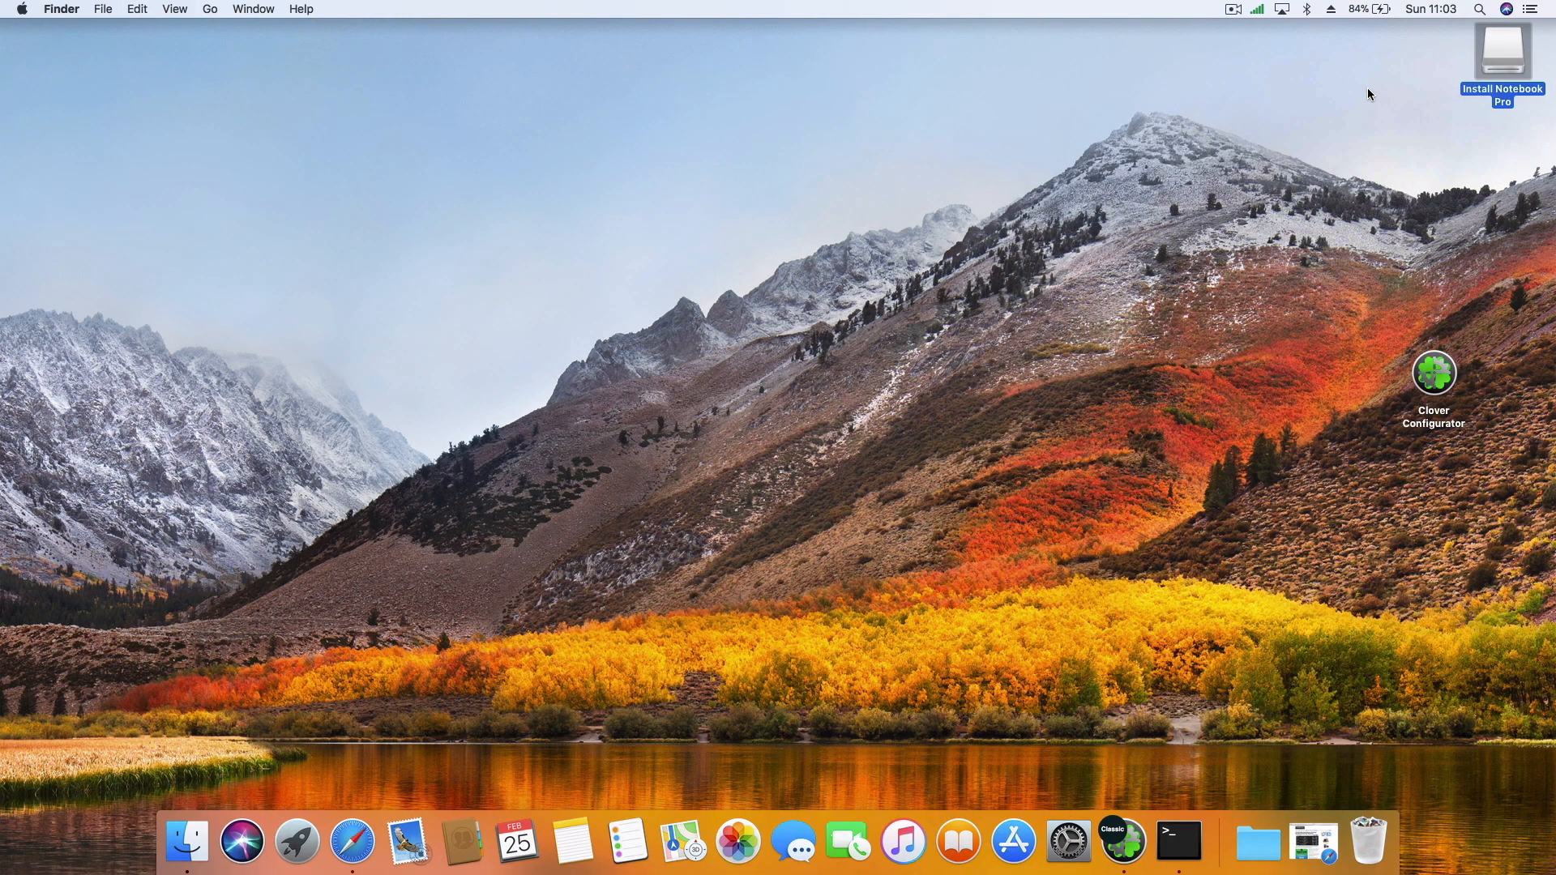